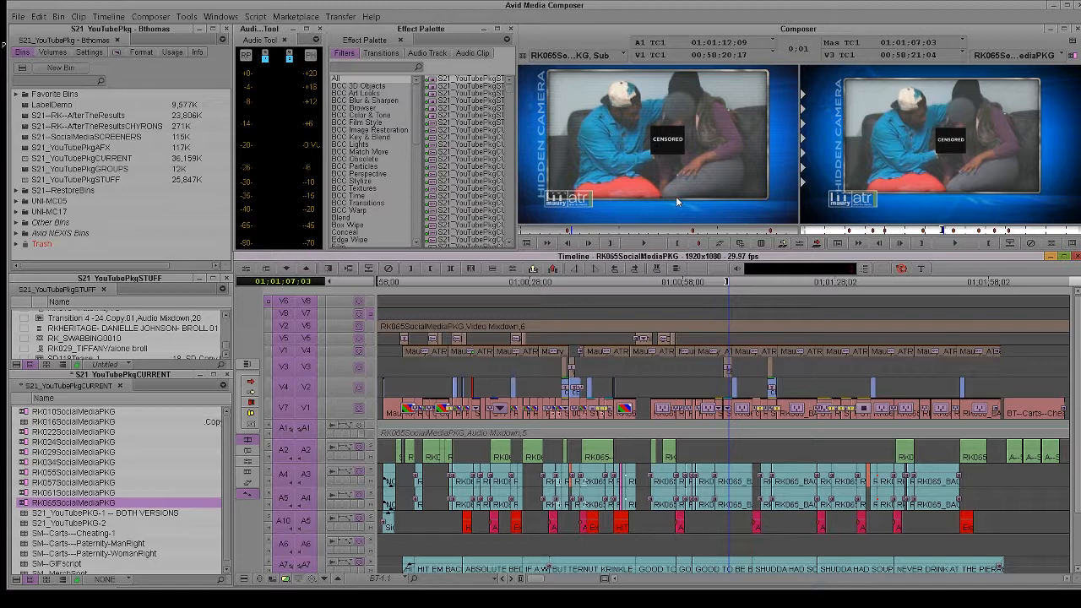
{"action": "mouse_move", "coordinate": [858, 160]}
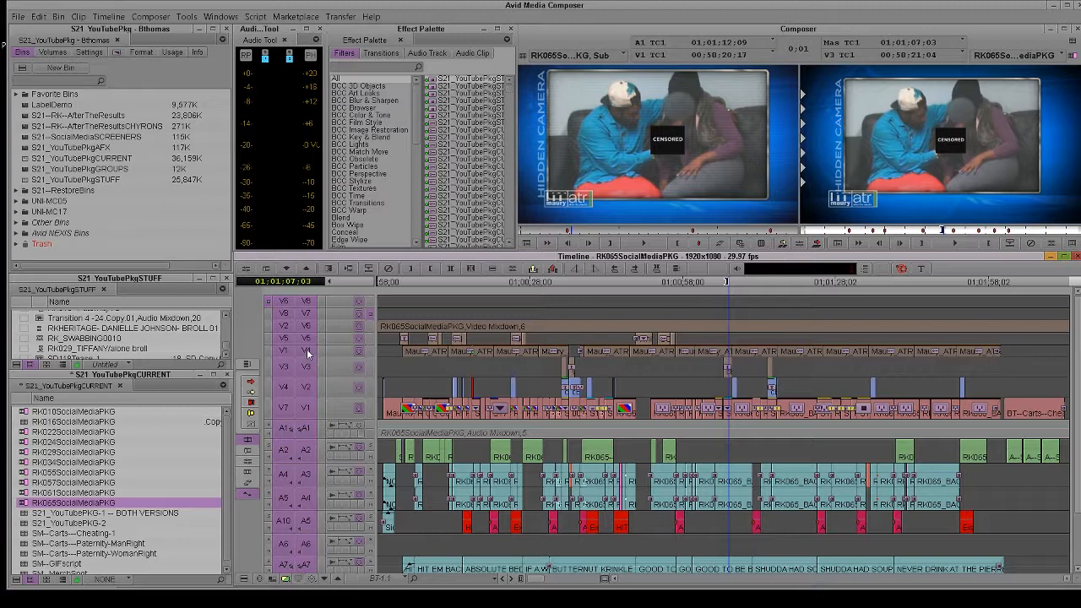
{"action": "mouse_move", "coordinate": [385, 395]}
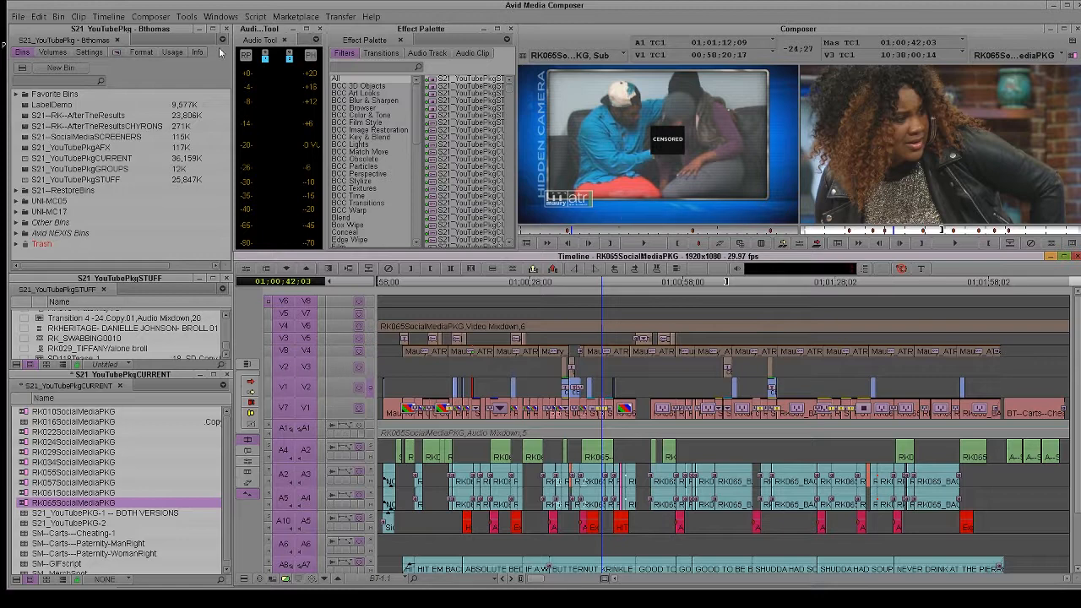
Step: Browse the Windows, Composer and Timeline menus, then choose Timeline > Restore Default Patch
{"action": "left_click", "coordinate": [221, 17]}
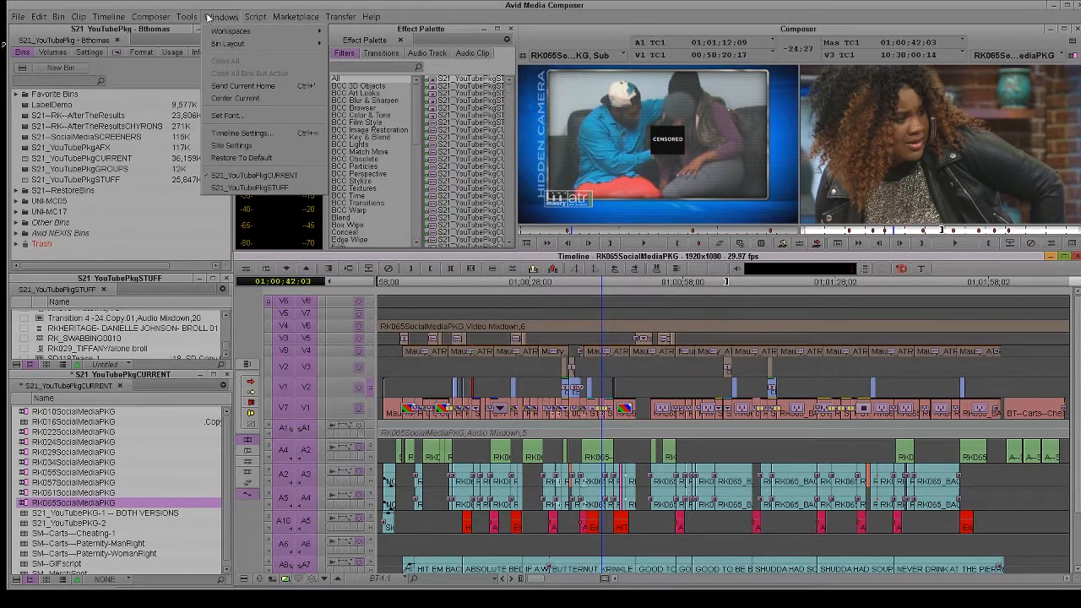
{"action": "left_click", "coordinate": [108, 17]}
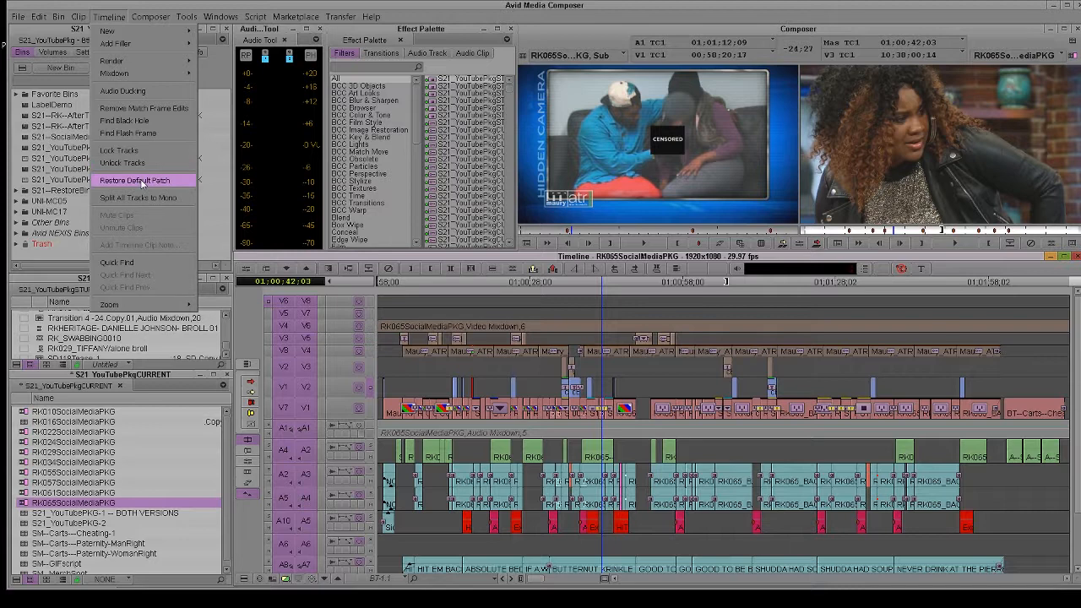
{"action": "left_click", "coordinate": [150, 17]}
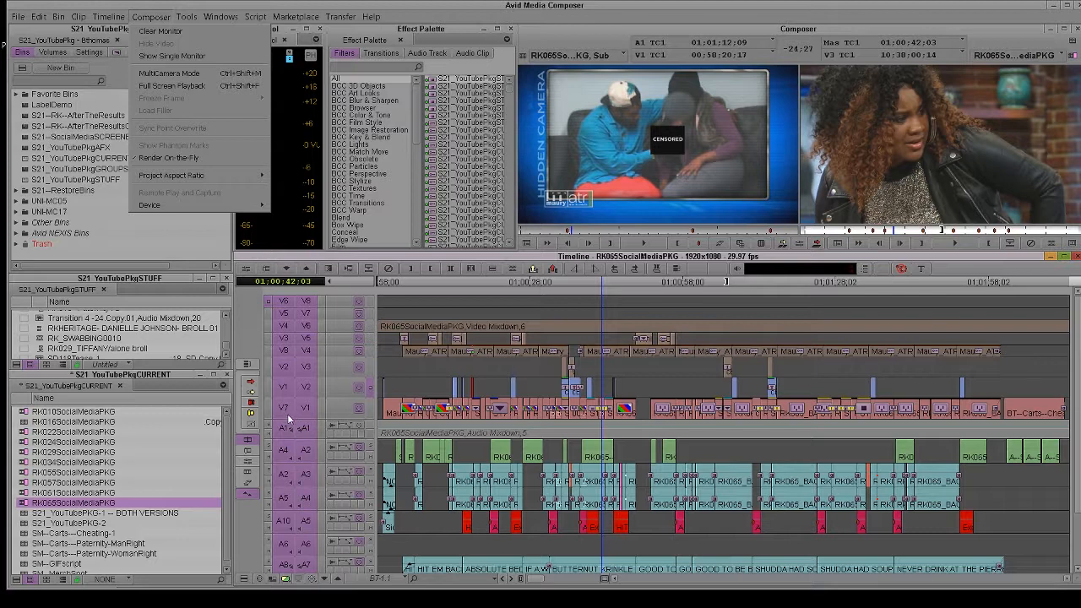
{"action": "left_click", "coordinate": [109, 17]}
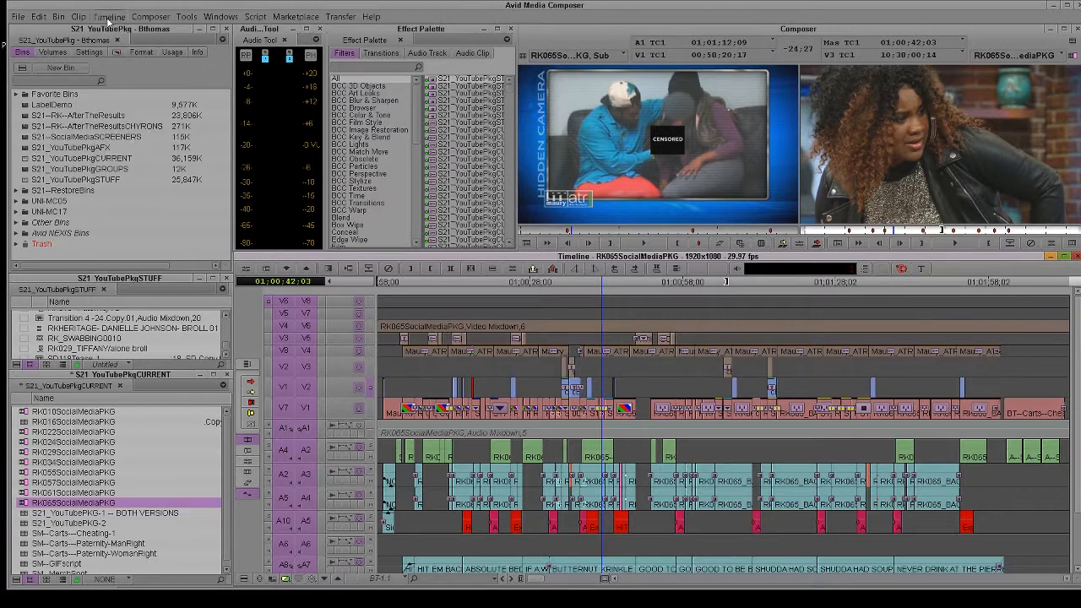
{"action": "left_click", "coordinate": [108, 17]}
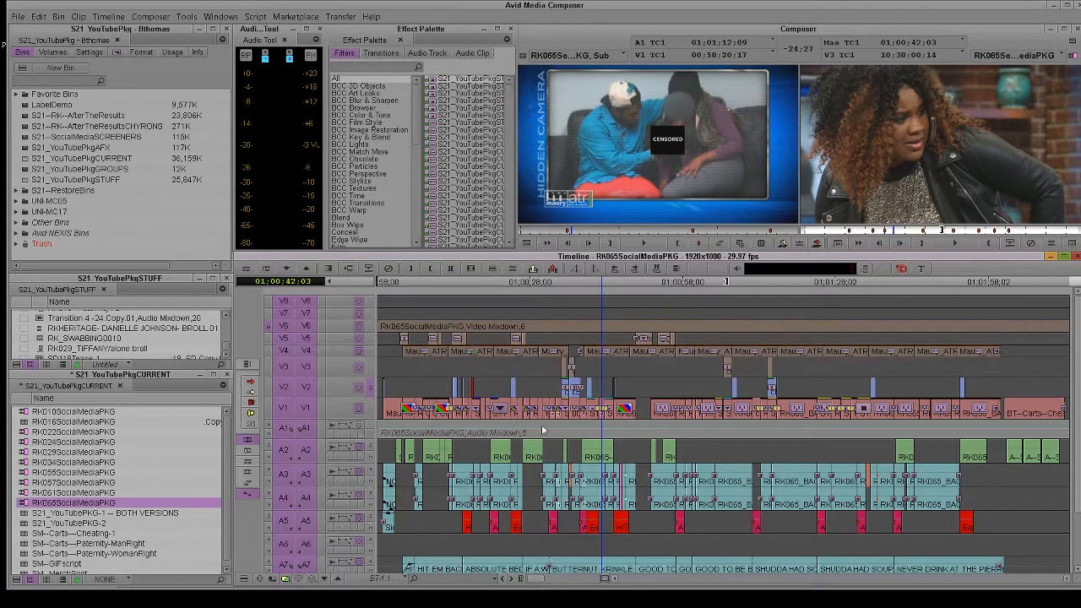
{"action": "left_click", "coordinate": [108, 17]}
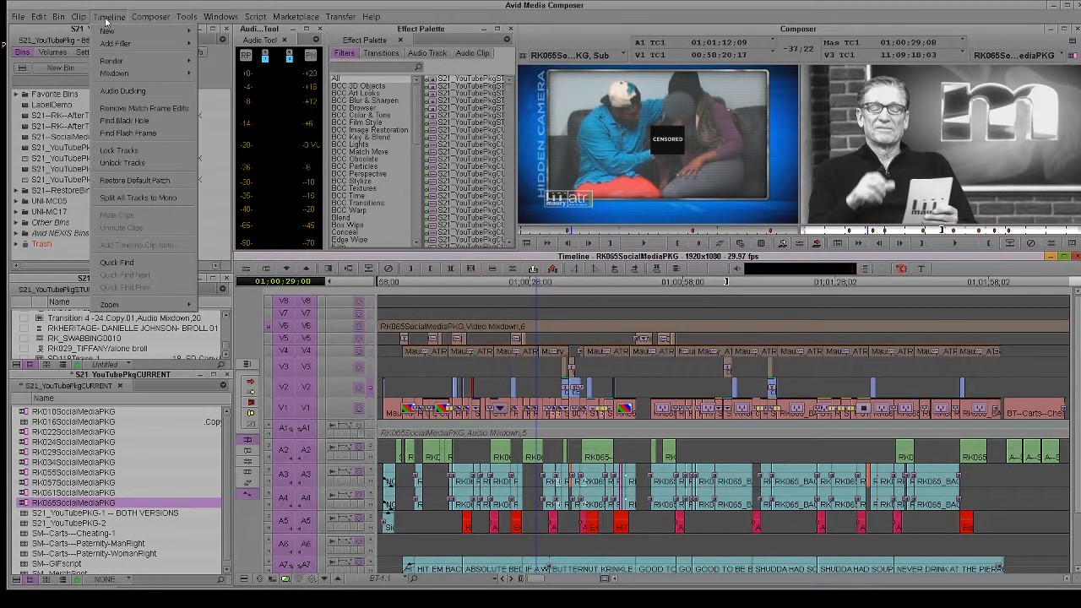
{"action": "mouse_move", "coordinate": [135, 179]}
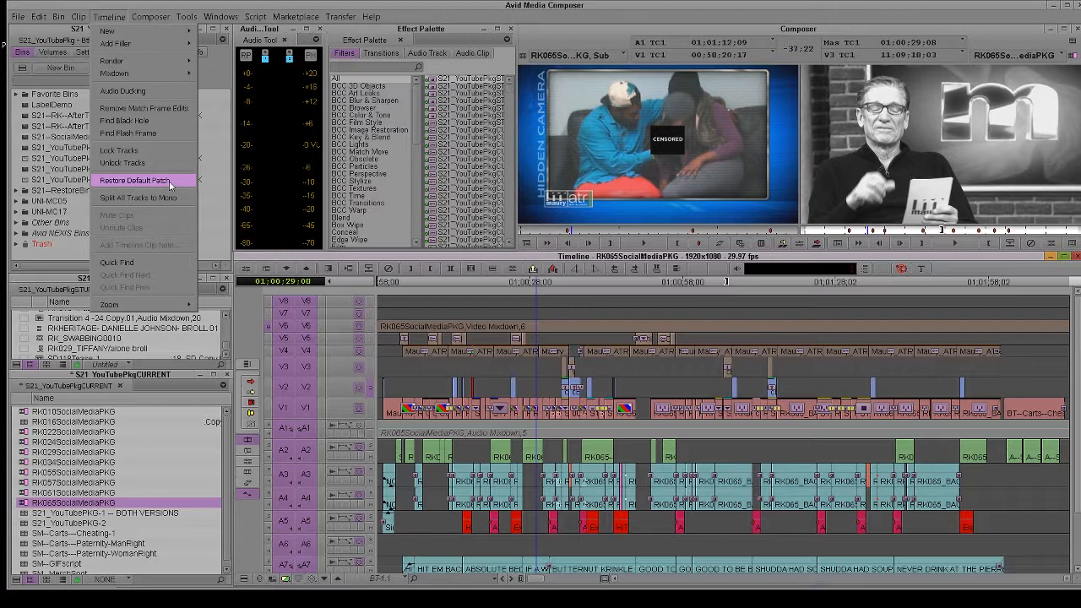